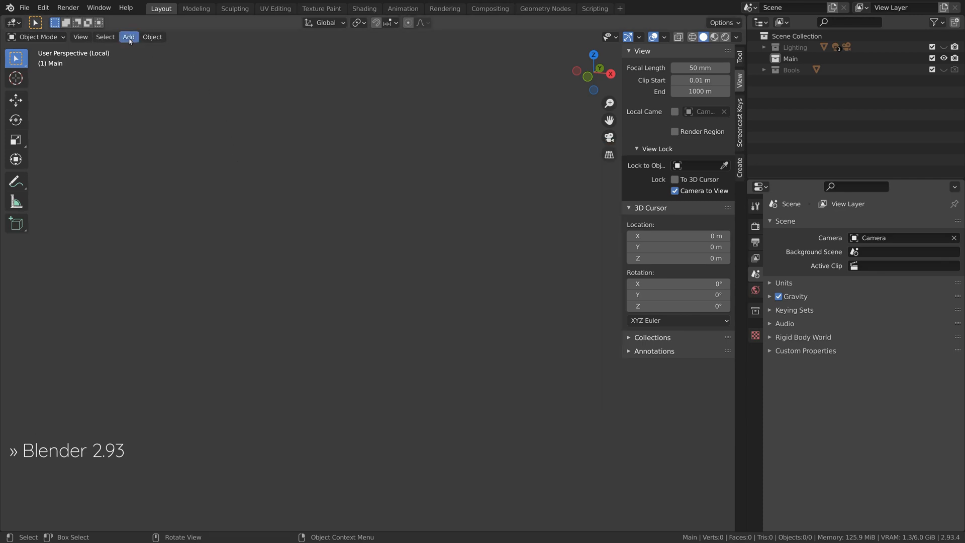
Add a plane to the empty scene to become the upright 2 m by 6 m panel
left_click(128, 37)
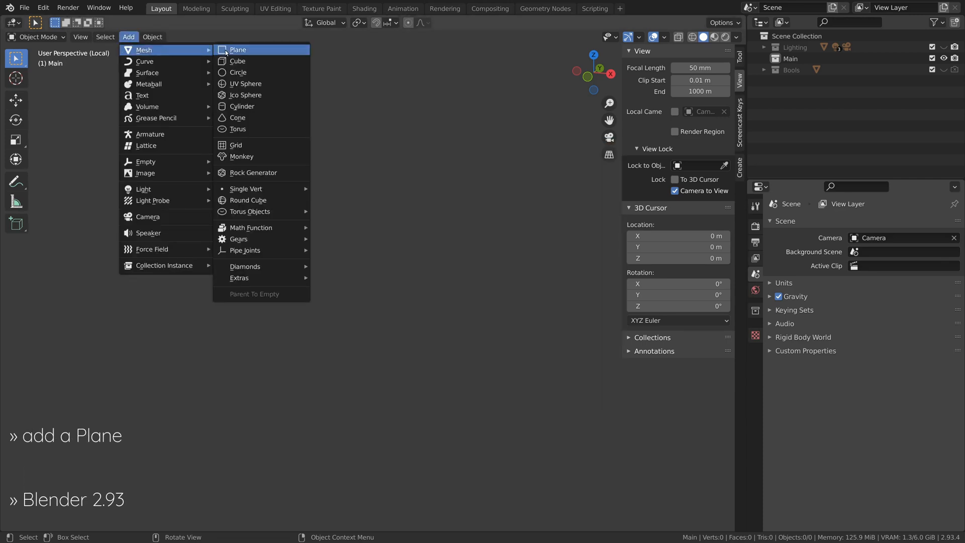
left_click(238, 49)
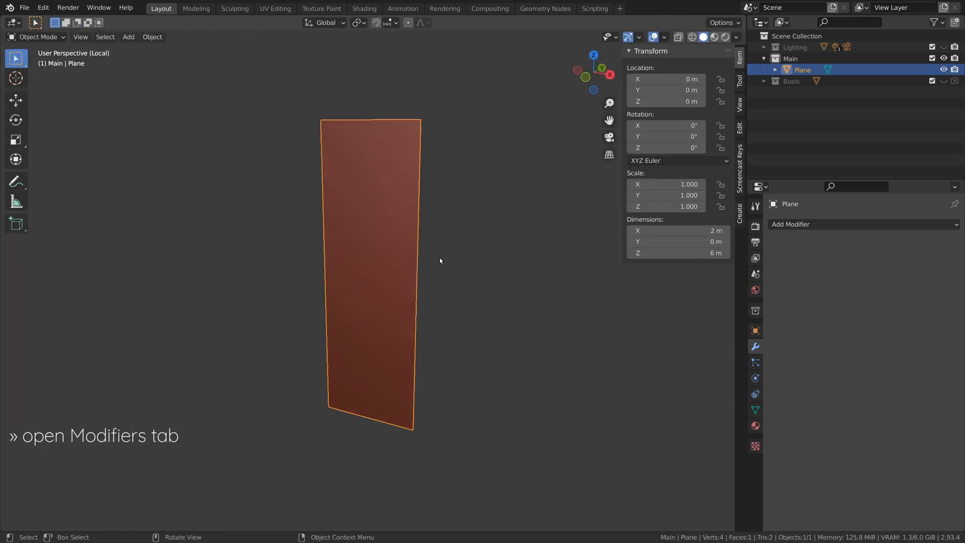
Add a Solidify modifier with 0.1 m thickness, zero offset and even thickness enabled
left_click(791, 224)
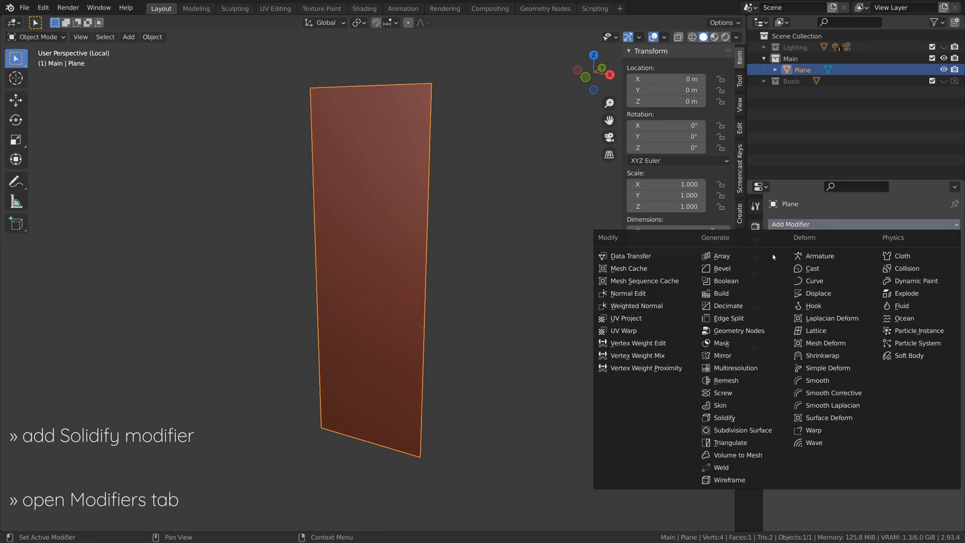
left_click(724, 417)
type("0")
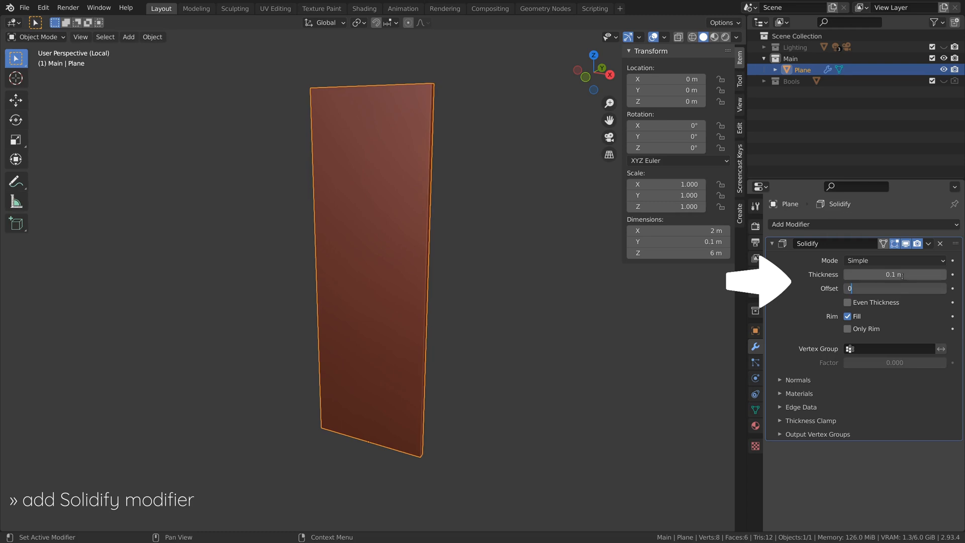
left_click(848, 303)
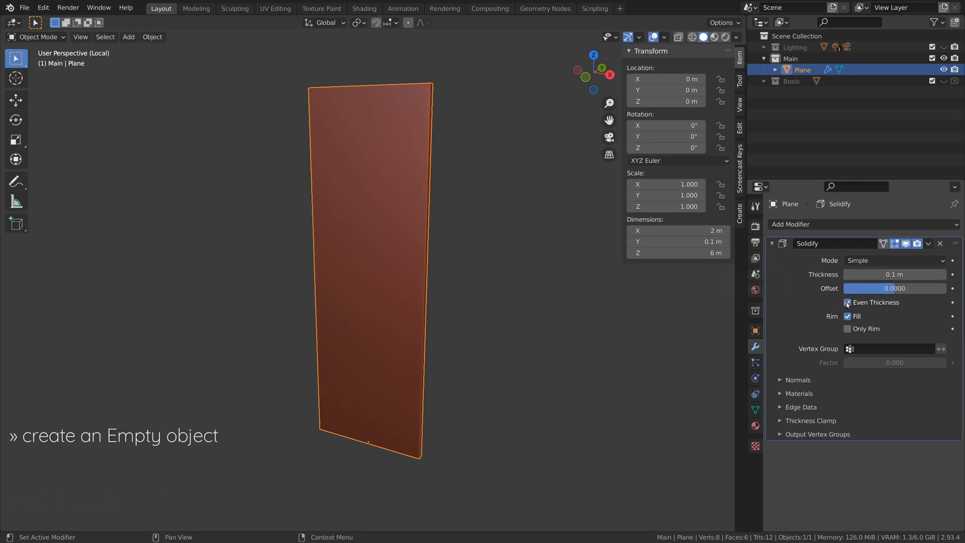
Add Building_01_Empty and give Building_01 a four-count Array offset by that empty
left_click(129, 37)
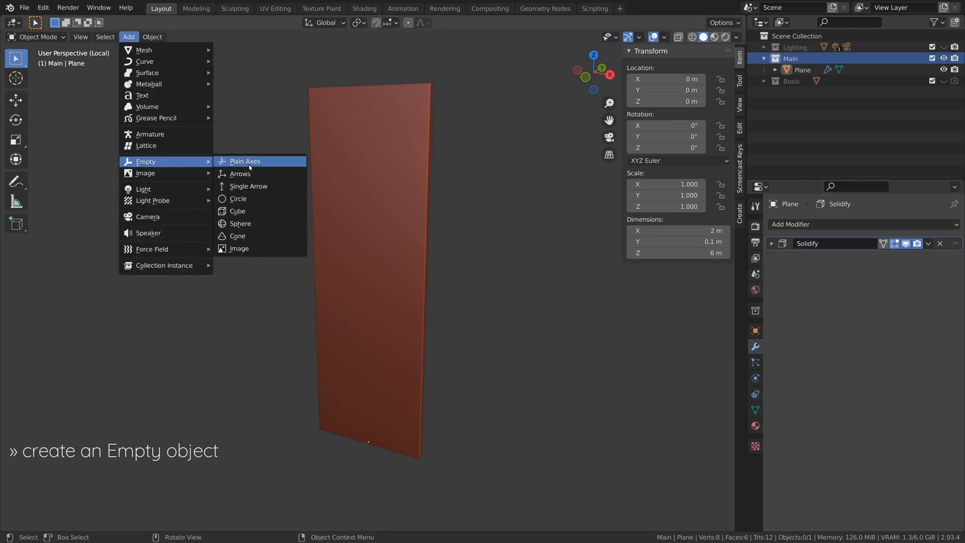
left_click(248, 161)
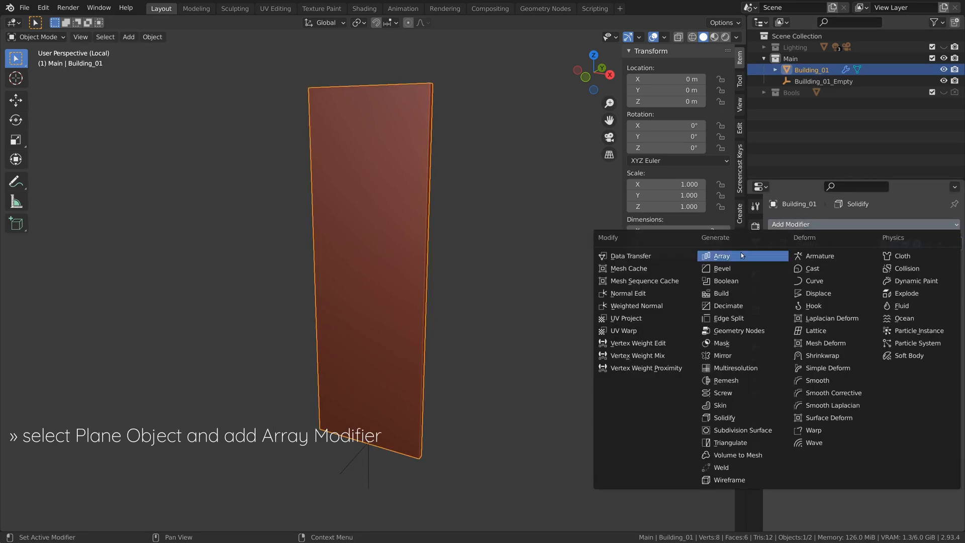
left_click(721, 256)
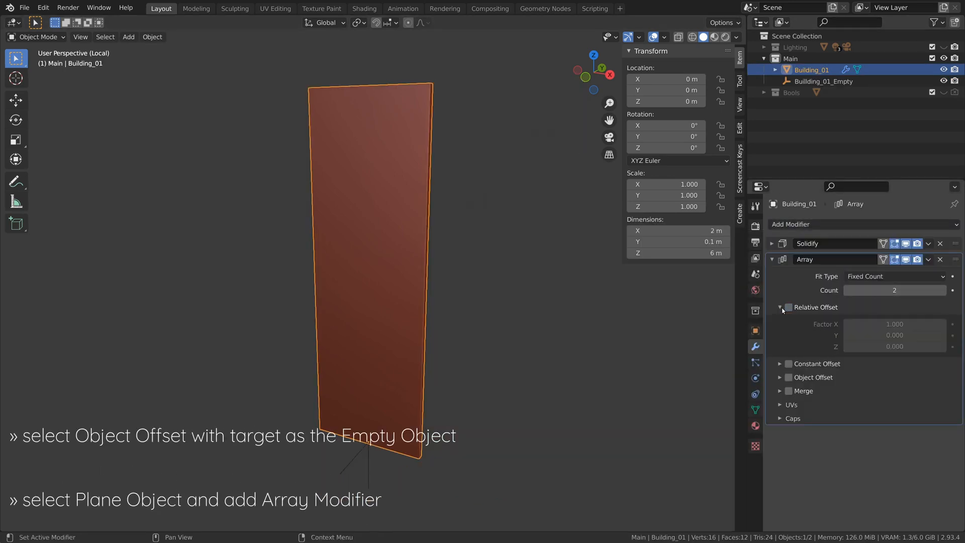
left_click(788, 334)
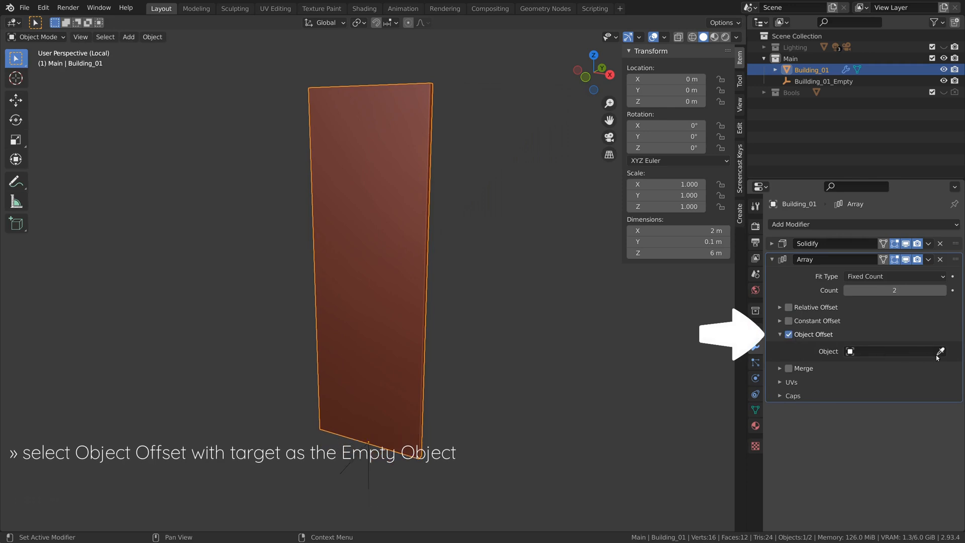
left_click(895, 352)
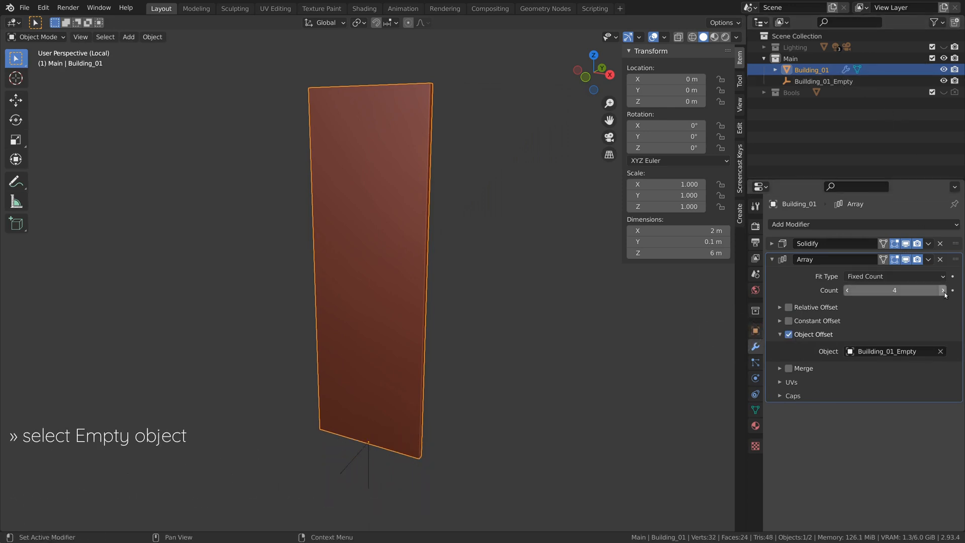
Select Building_01_Empty to move and scale it into stepped panel copies
left_click(824, 81)
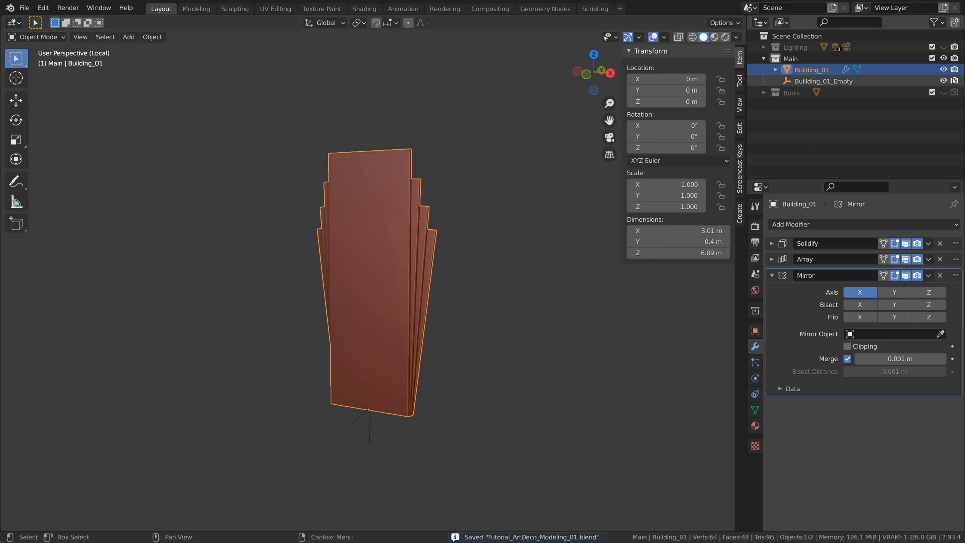
Add the Base_01 plane and array it four times along Base_01_Empty
left_click(128, 36)
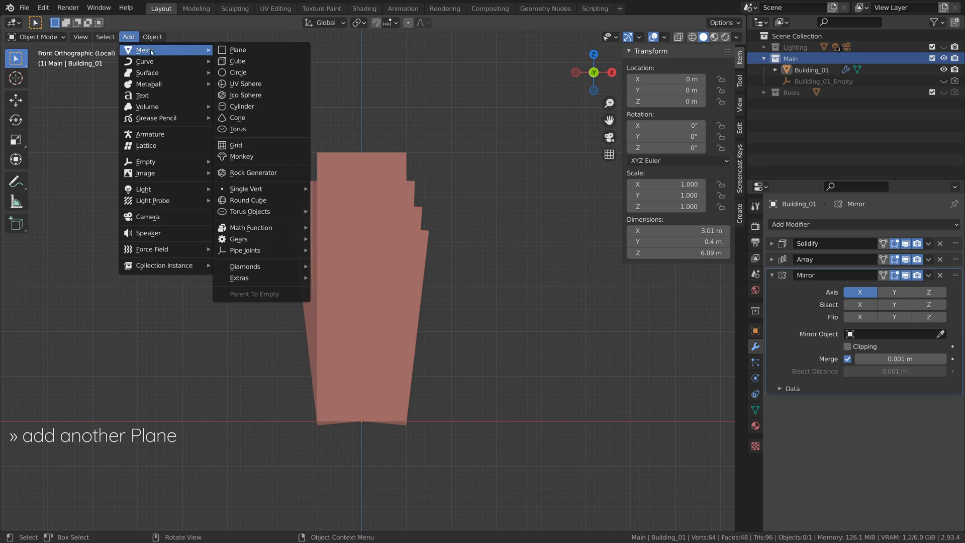
left_click(240, 50)
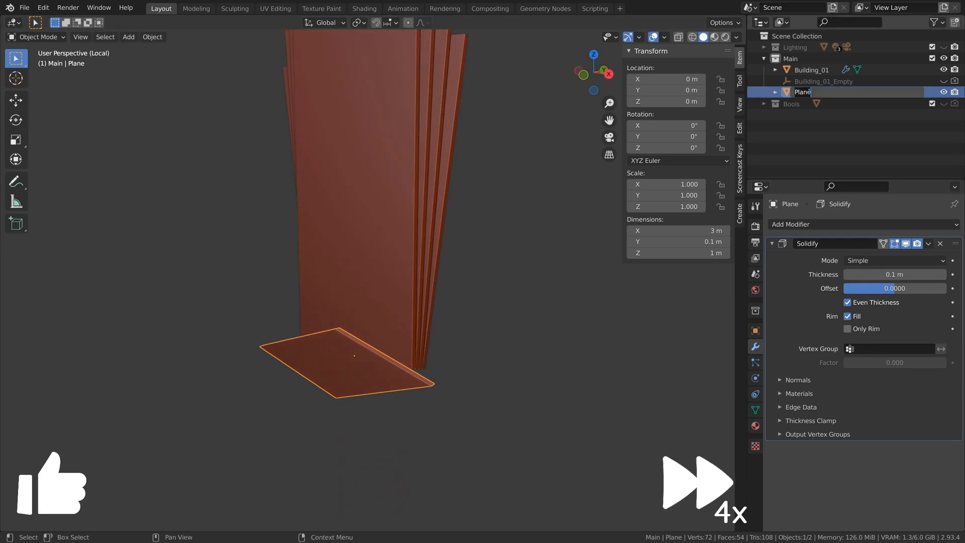
left_click(128, 36)
type("Base_01_Empty")
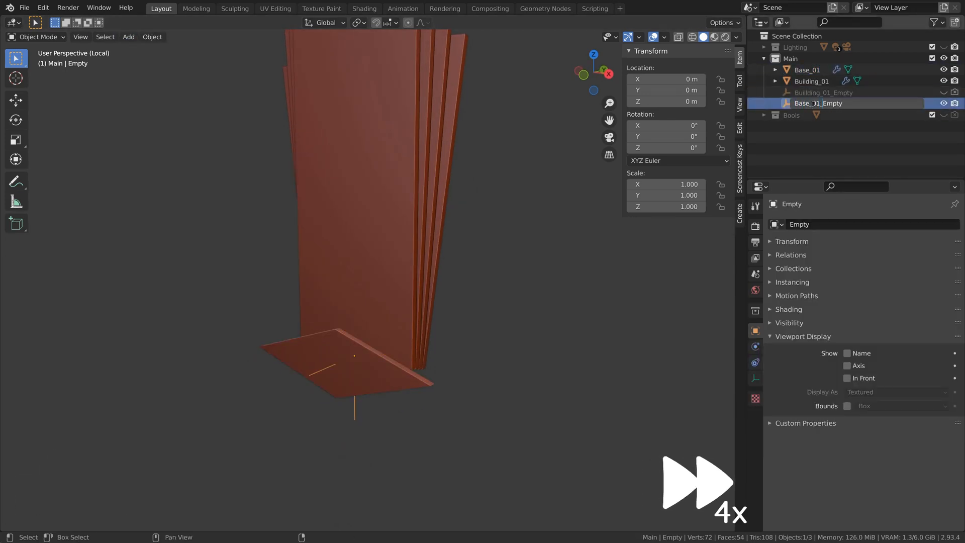
left_click(807, 70)
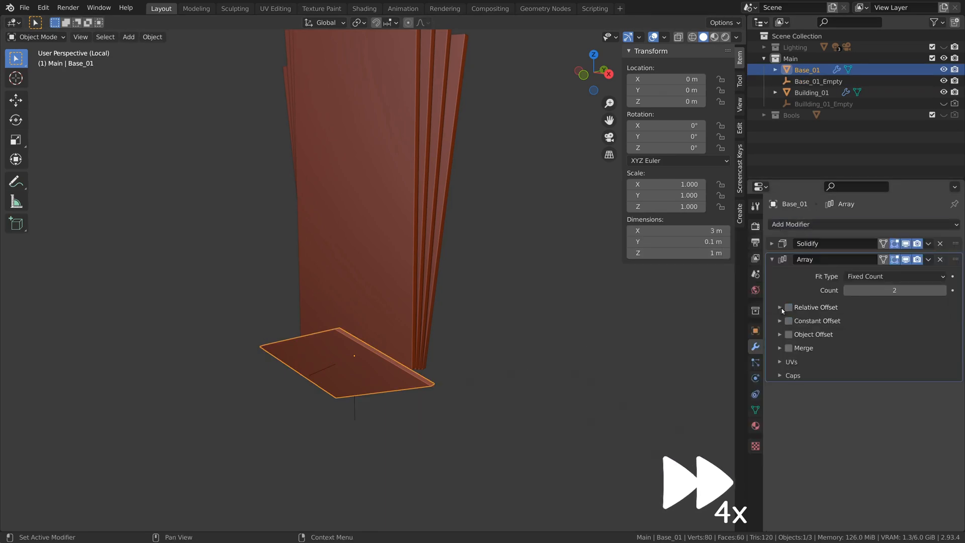
left_click(817, 81)
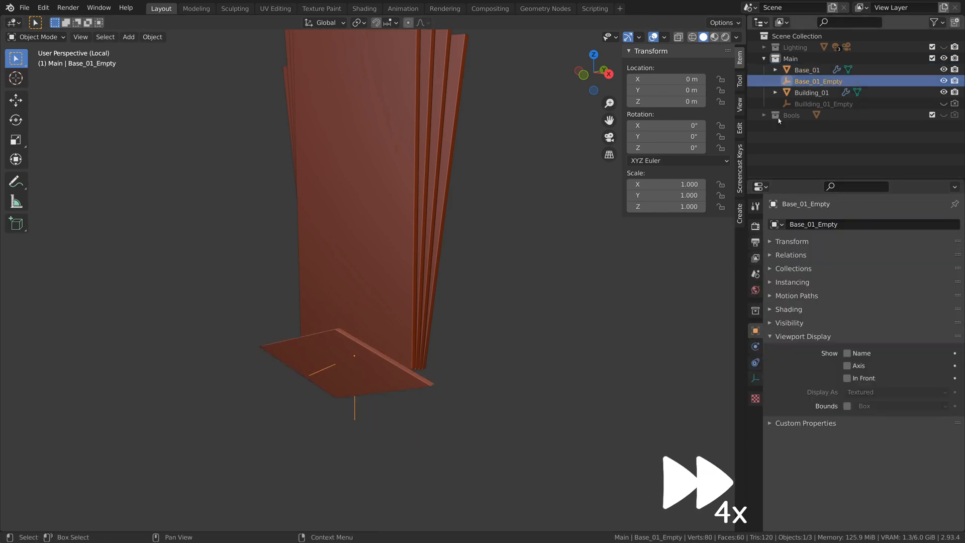
left_click(807, 70)
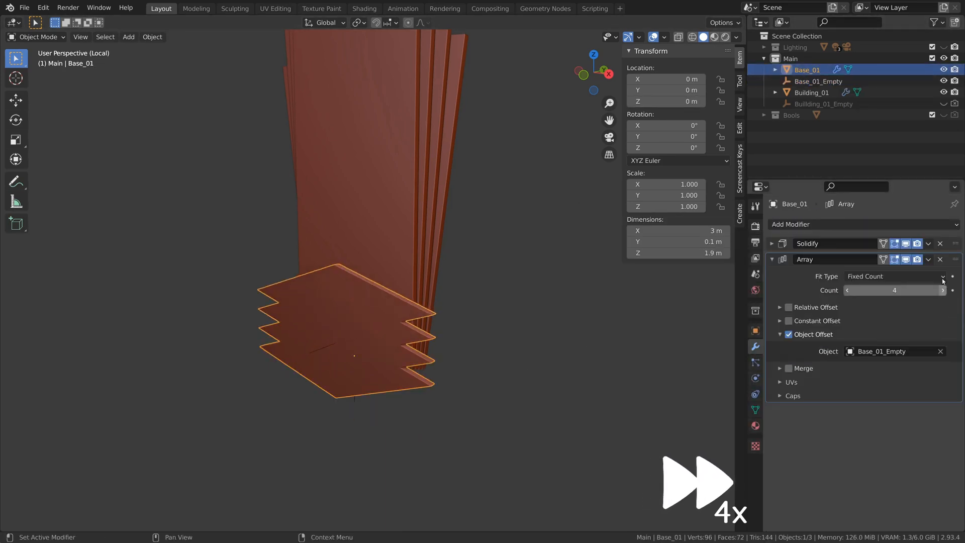
left_click(818, 81)
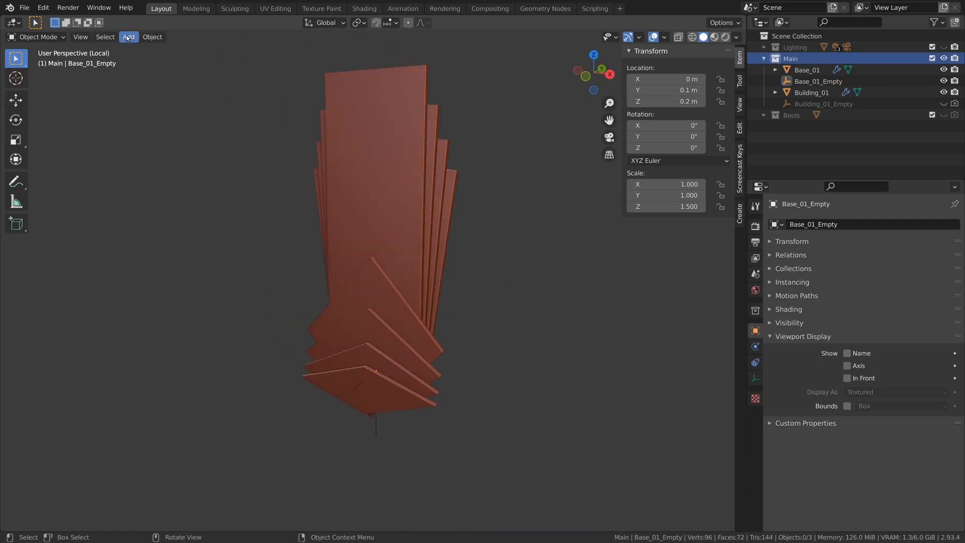
Build the thin Ray beam, array it via Ray_Empty rotated -15° on Y, and mirror it
left_click(128, 36)
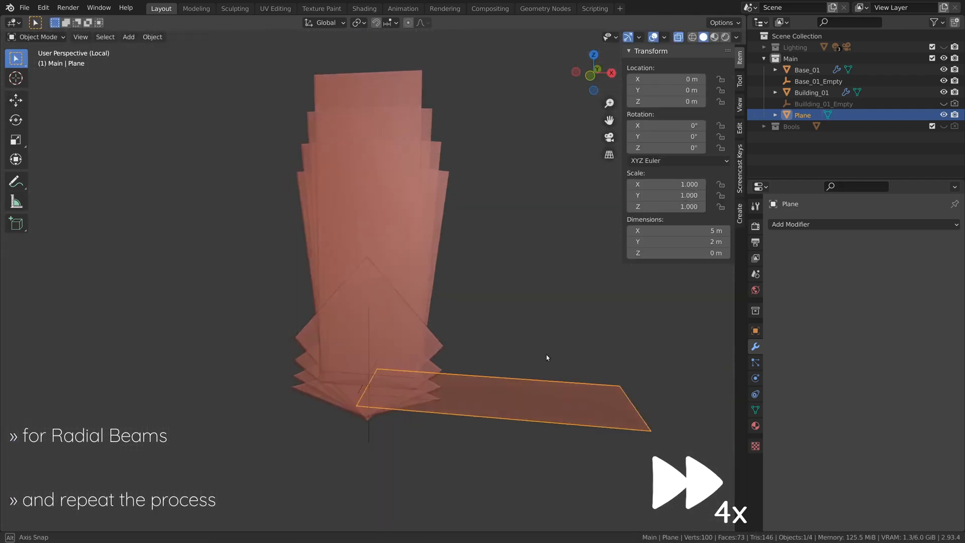
key("Tab")
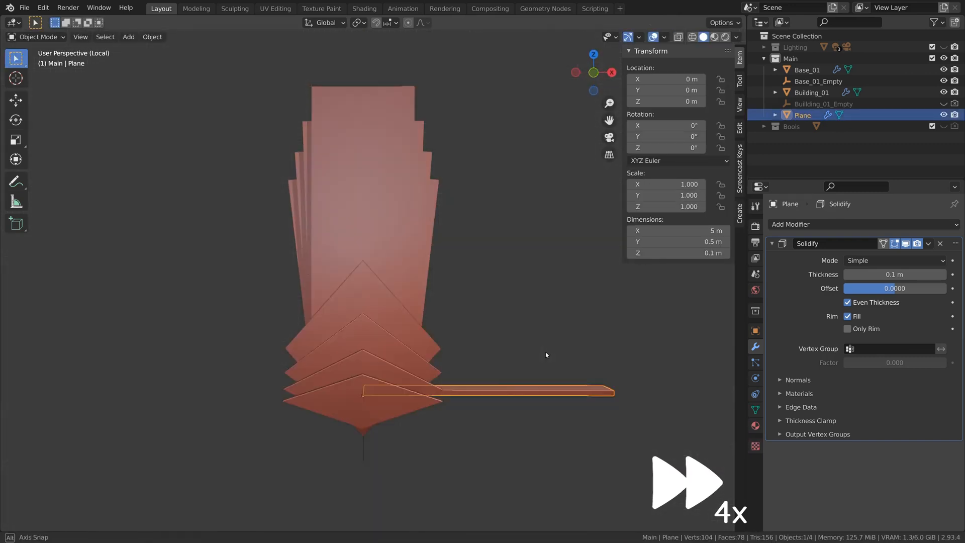
left_click(129, 36)
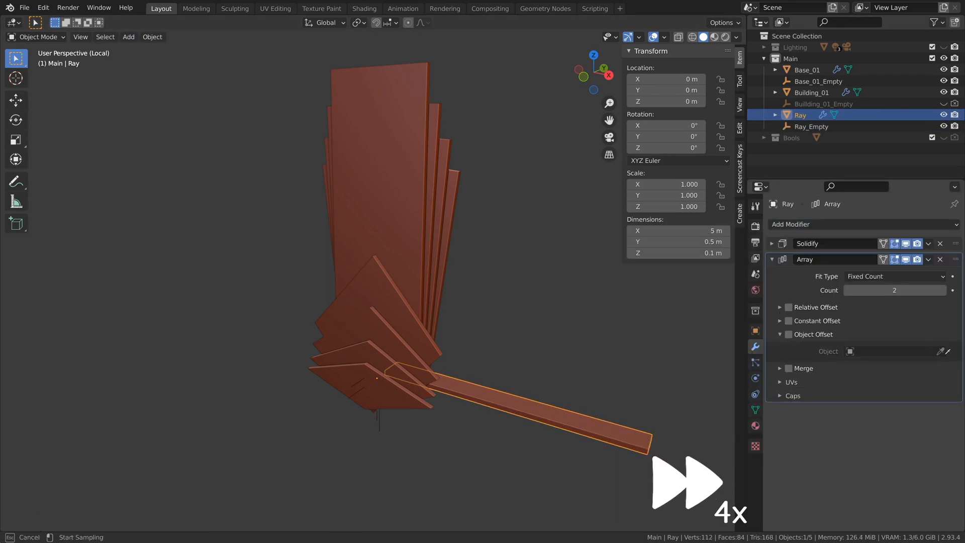
left_click(812, 126)
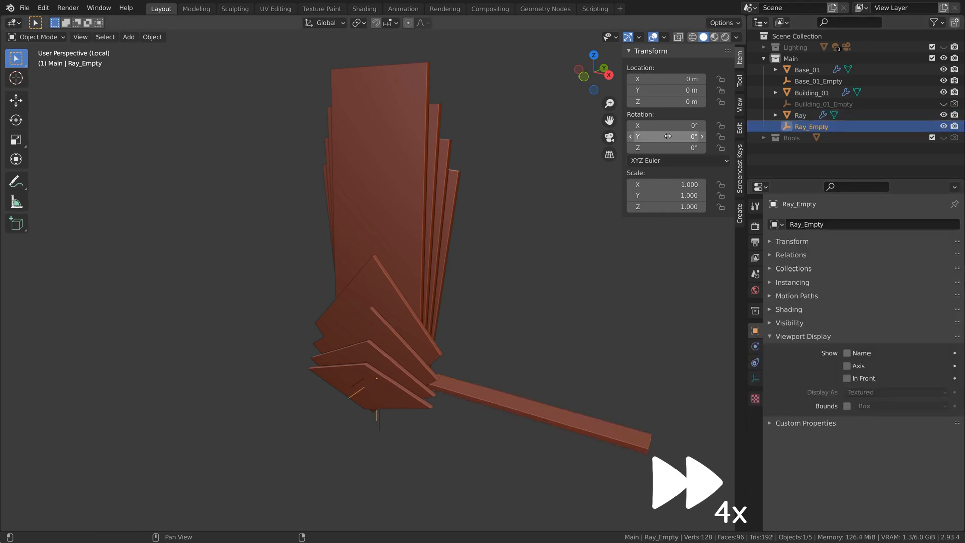
type("-15")
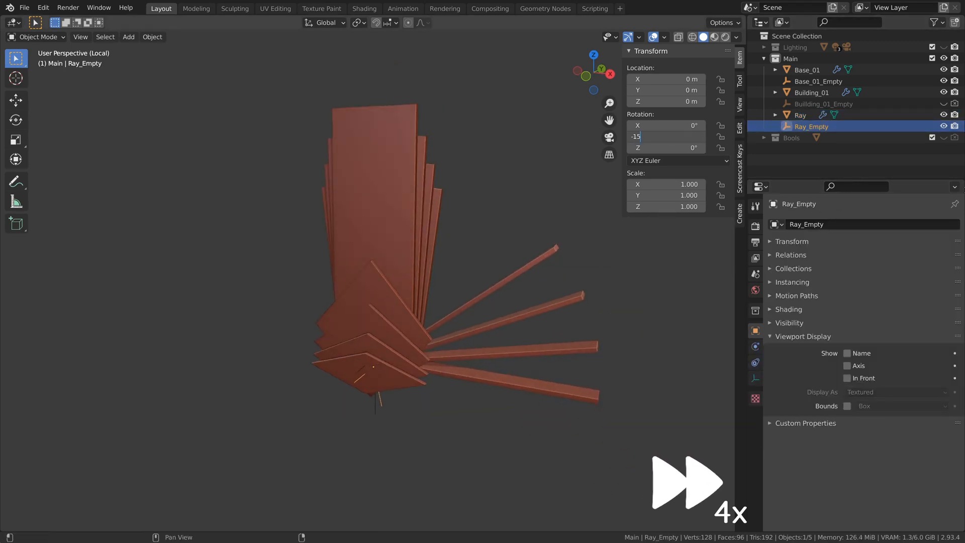
left_click(791, 224)
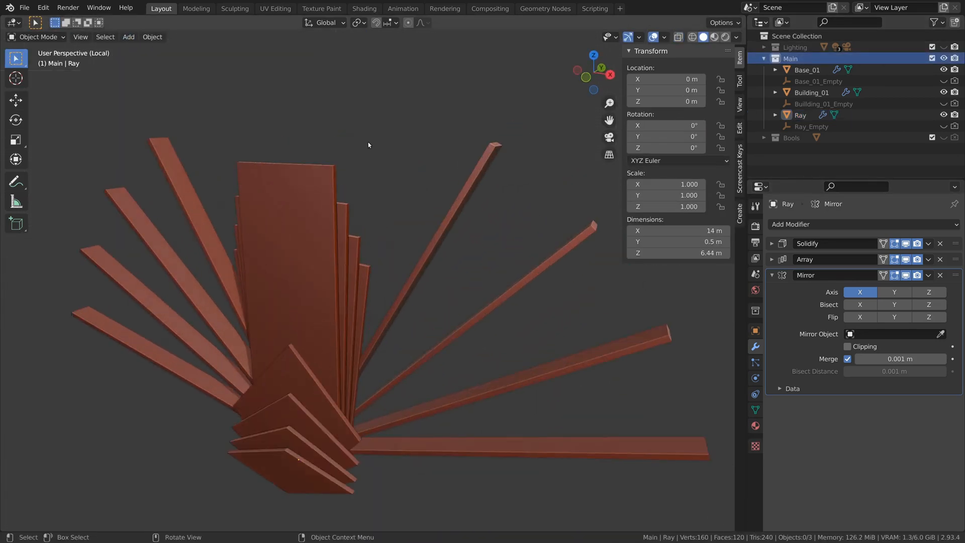
Add a new plane and move its vertices into place behind the tower
left_click(128, 37)
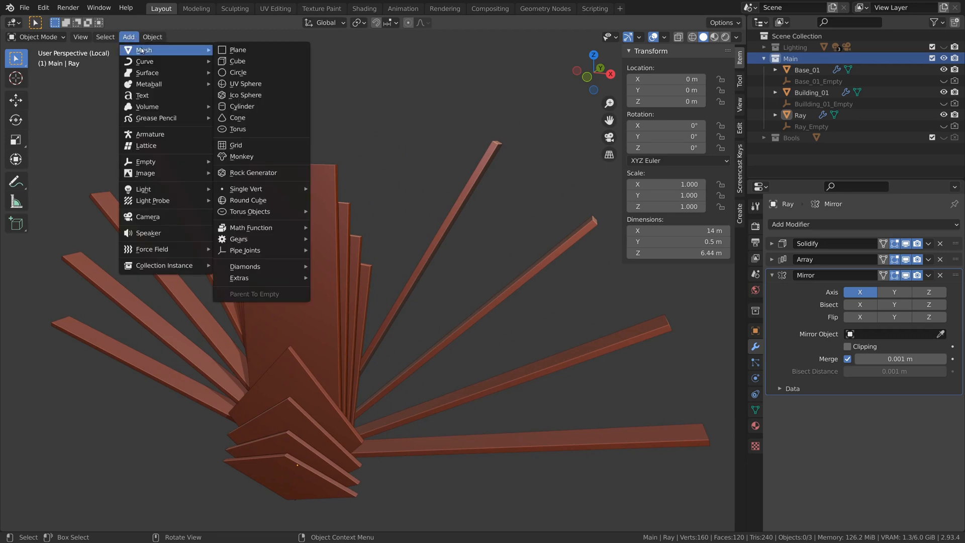
left_click(243, 49)
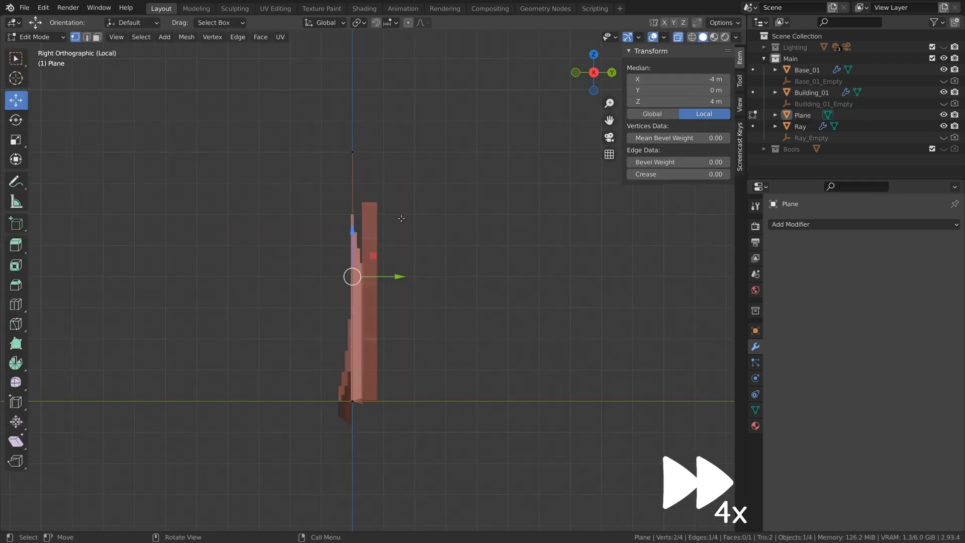
key("Tab")
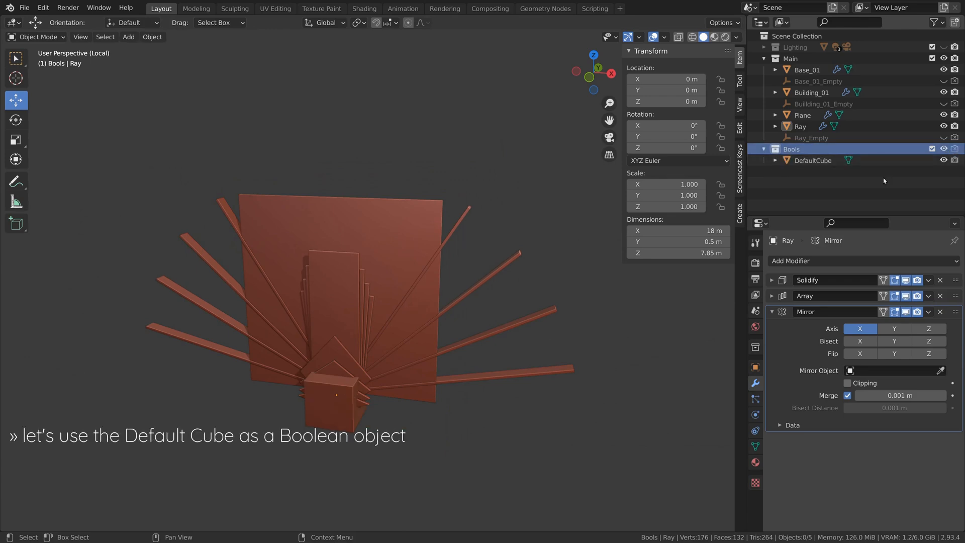
Reshape the DefaultCube cutter's geometry in Edit Mode
left_click(814, 161)
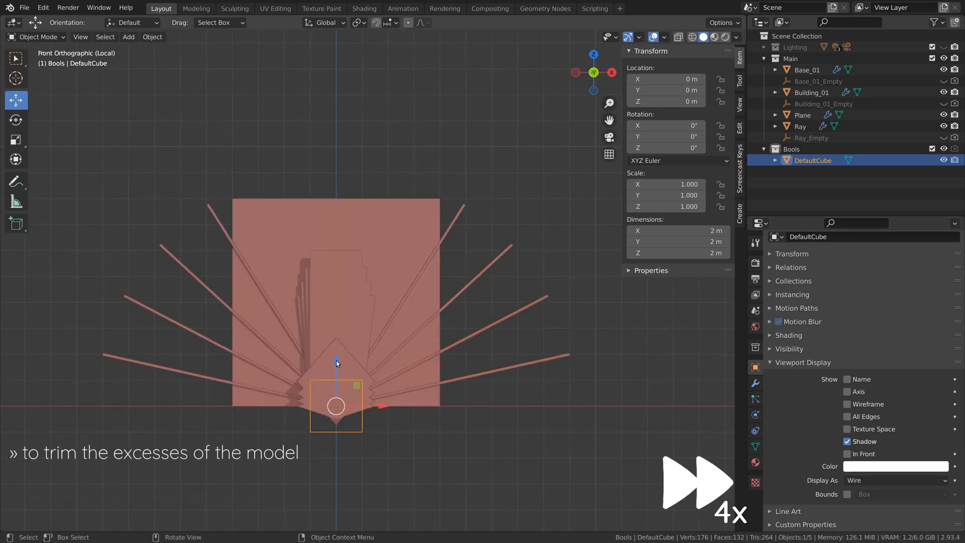
key("Tab")
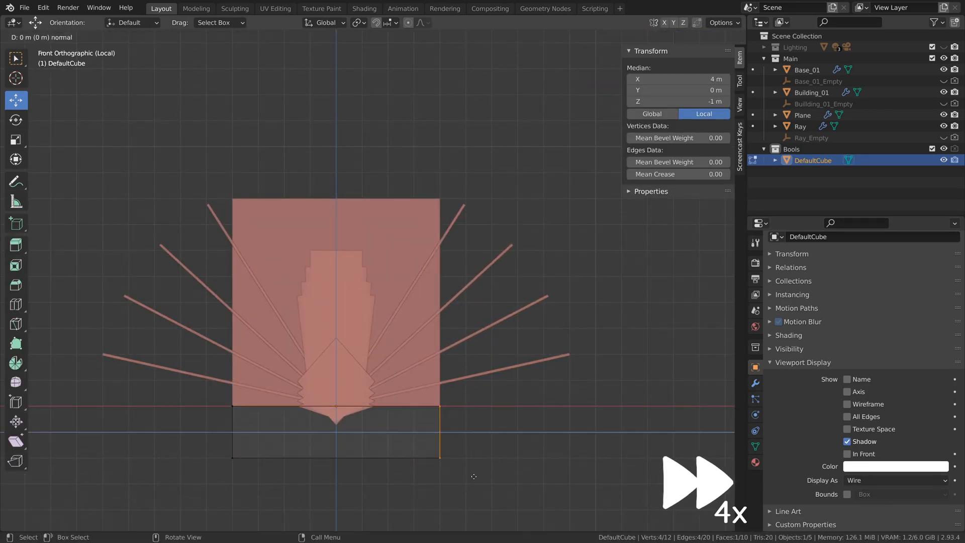
key("Tab")
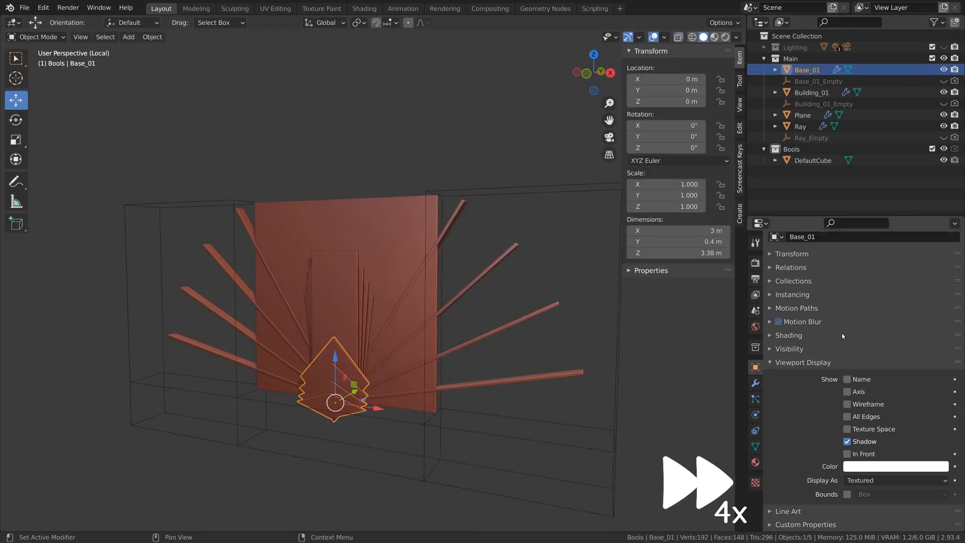
Add Boolean Difference modifiers to Base_01 and Ray, targeting DefaultCube
left_click(755, 382)
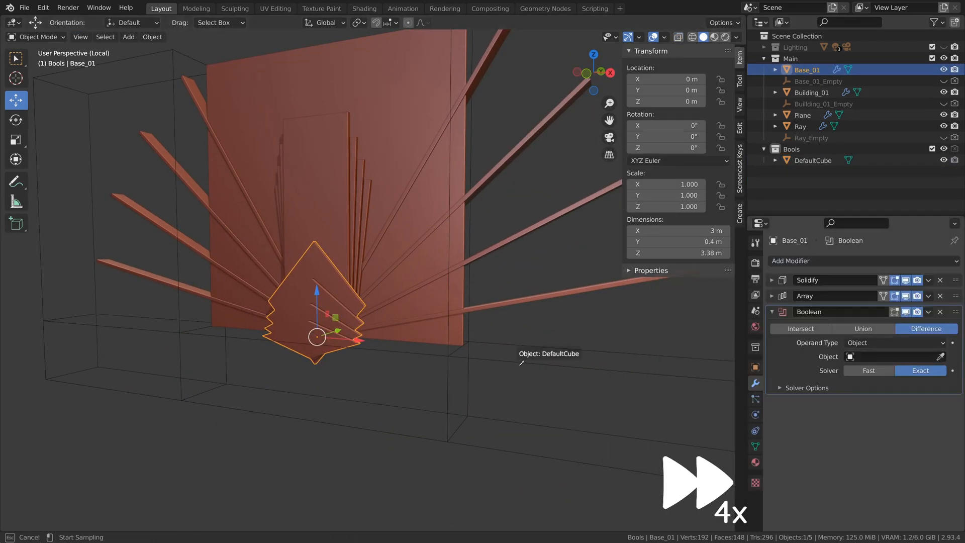
left_click(800, 126)
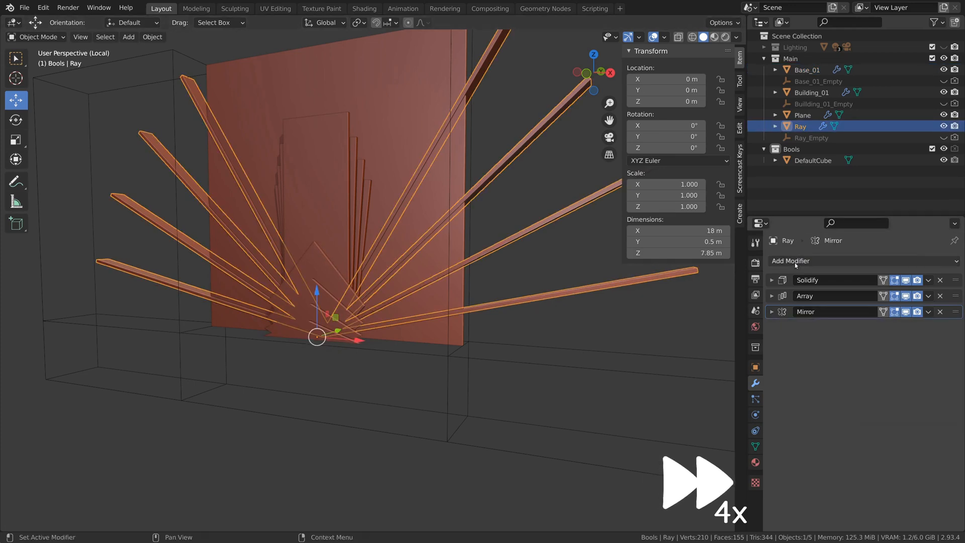
left_click(791, 261)
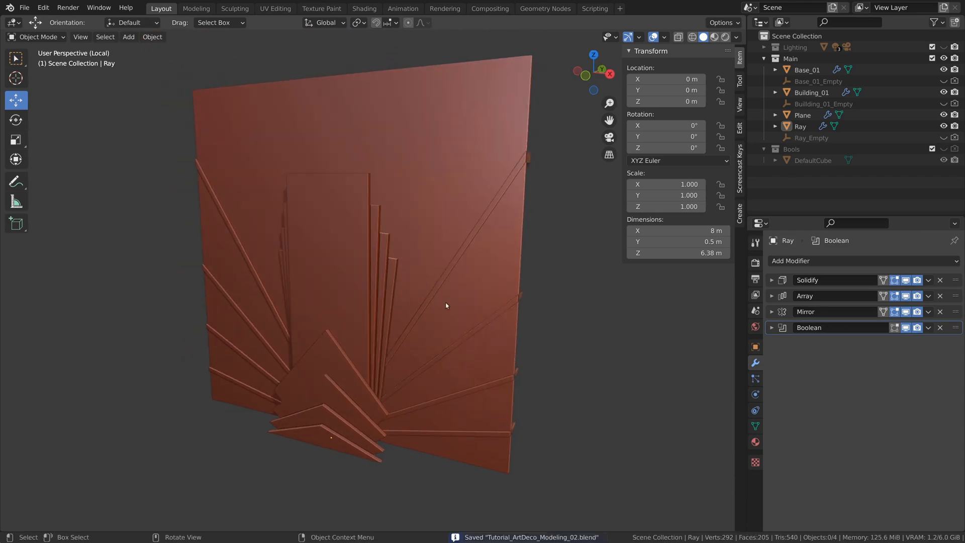
Add the Frame plane, shape it into a 9 m square border and thicken it
left_click(128, 37)
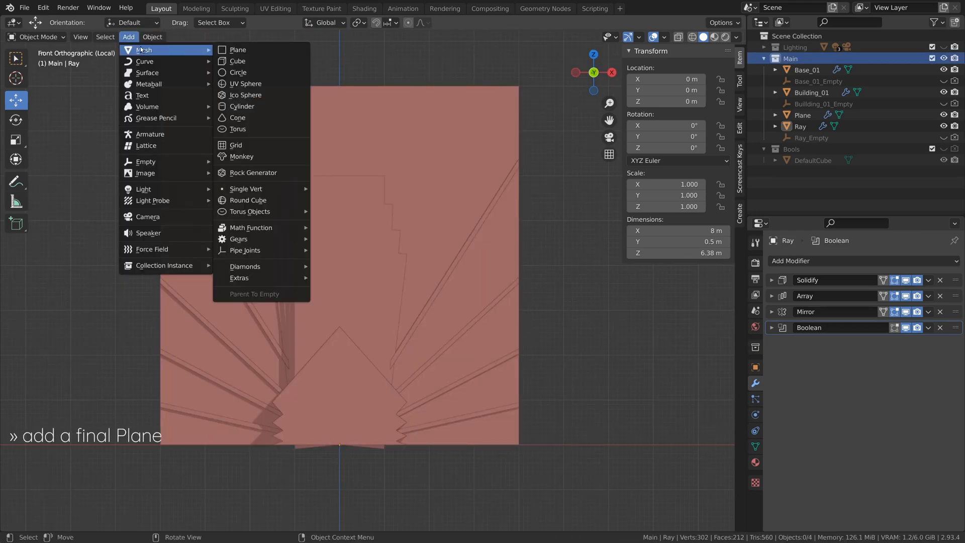
mouse_move(240, 49)
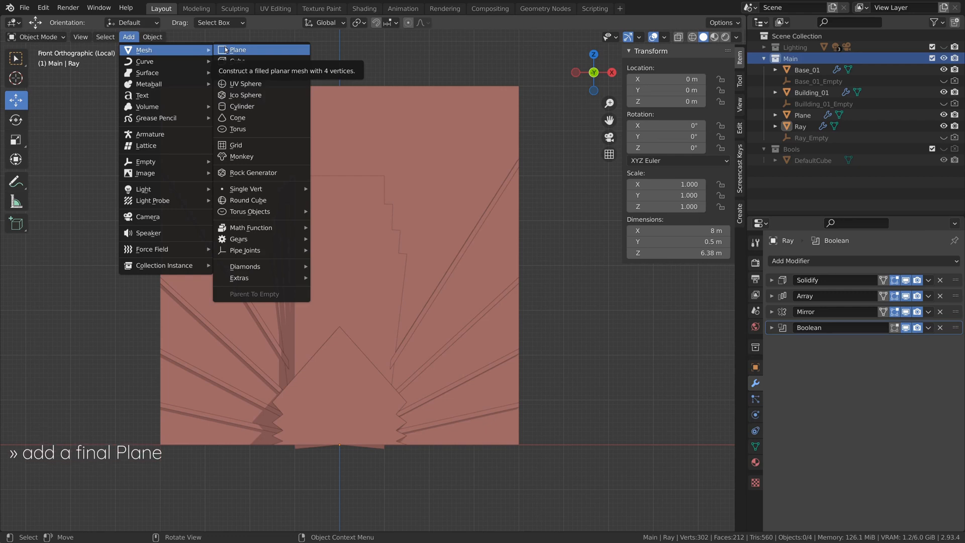
left_click(239, 49)
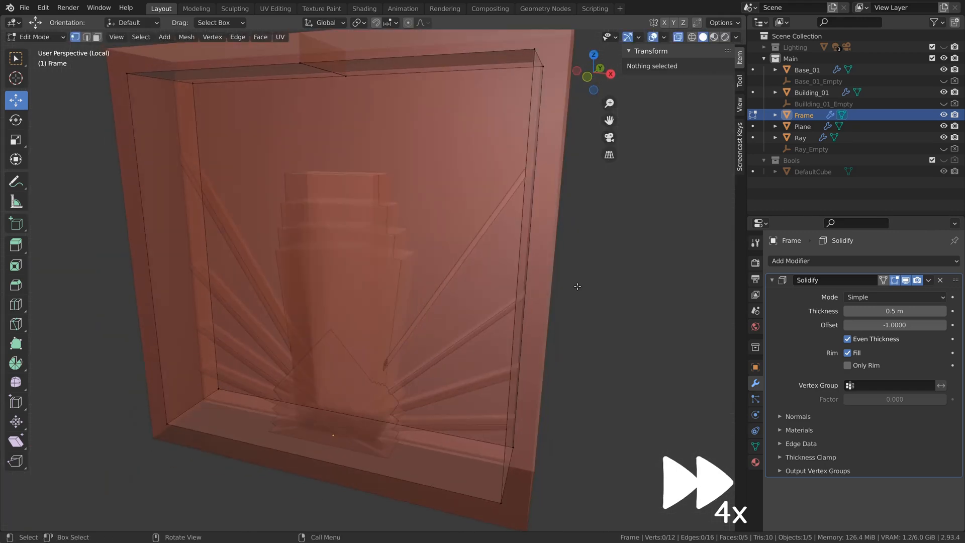
key("Tab")
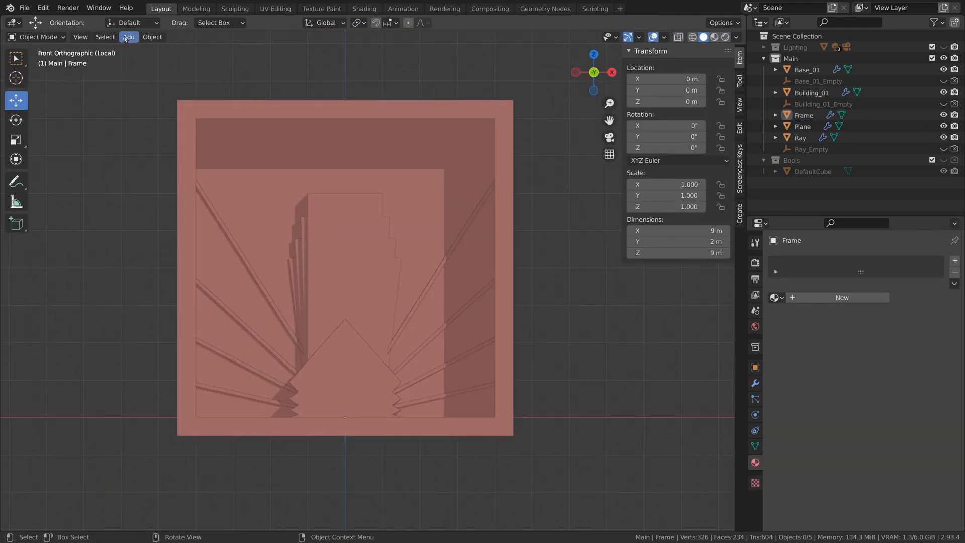
Add an ART DECO text object, centre it horizontally and extrude it 0.5
left_click(129, 37)
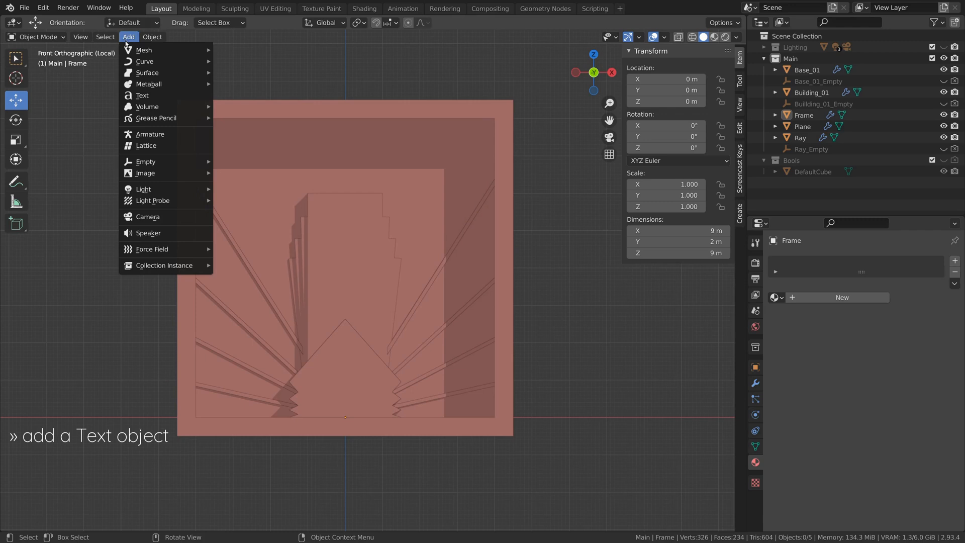
left_click(142, 95)
type("ART DEC")
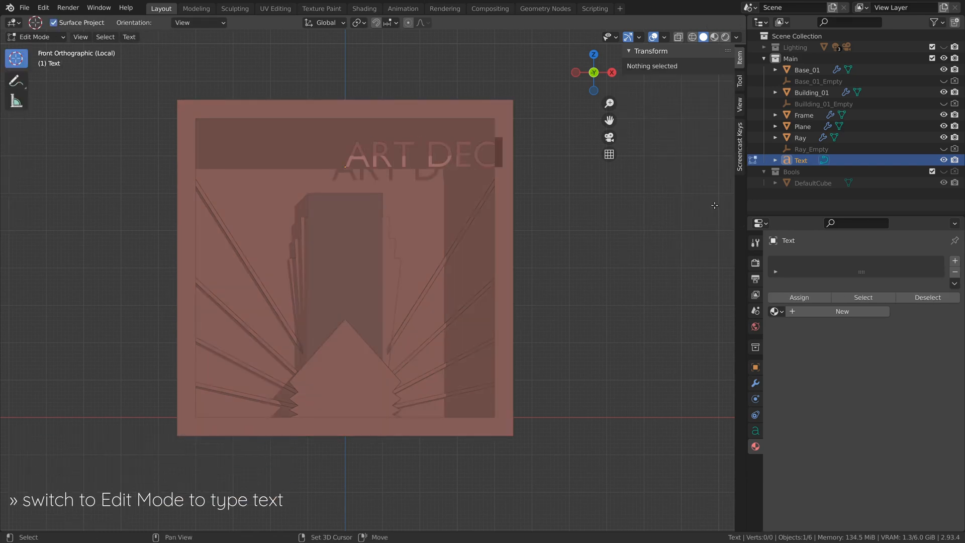
type("O")
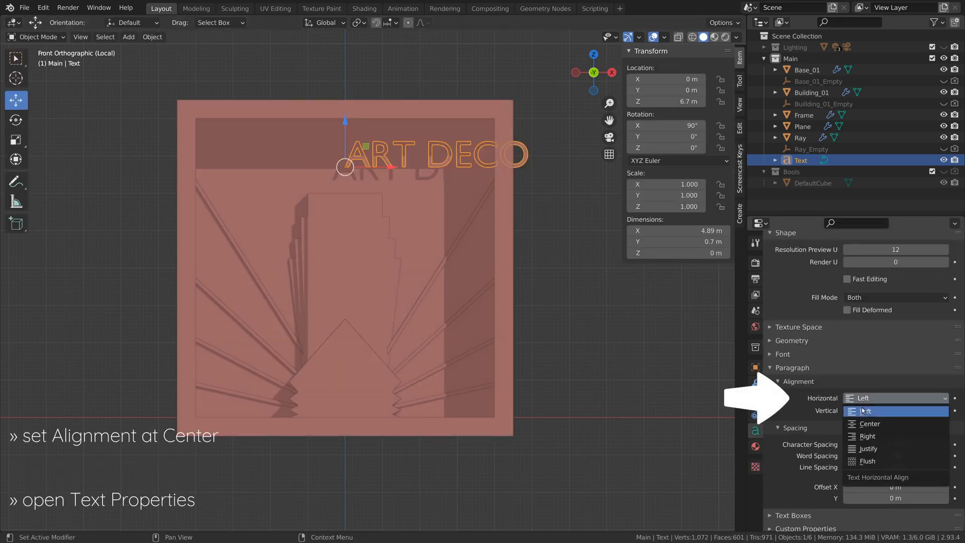
left_click(868, 424)
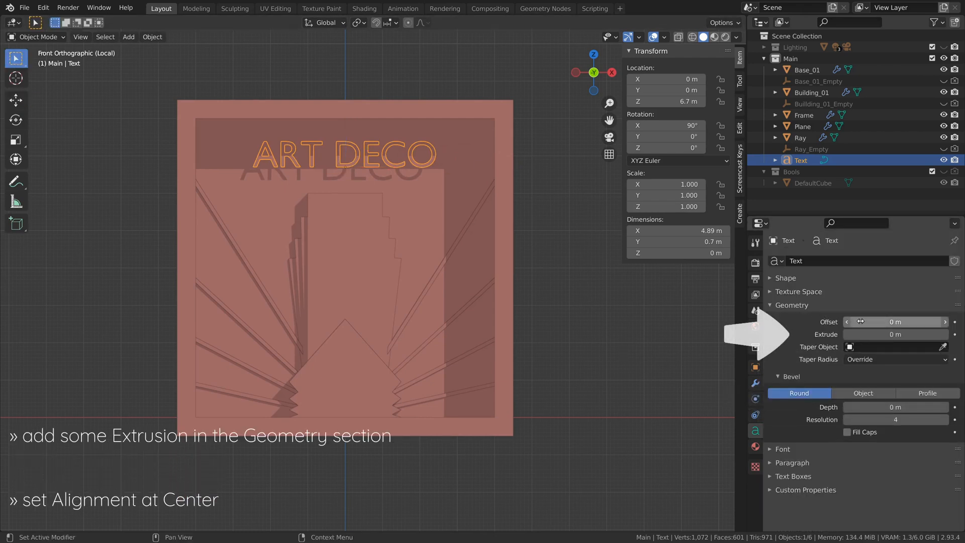
left_click(895, 334)
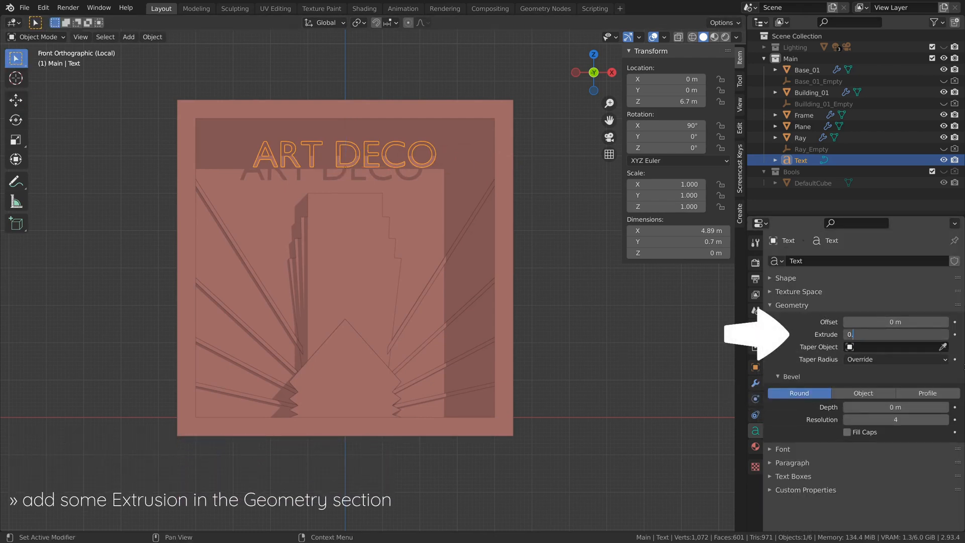
type("0.5")
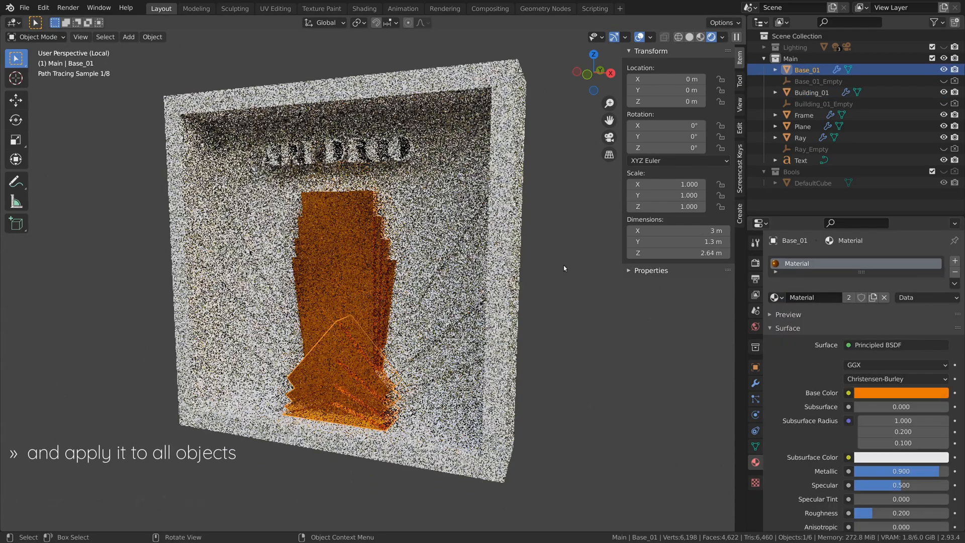
Select the background Plane and ART DECO text for the shared orange metallic material
left_click(802, 126)
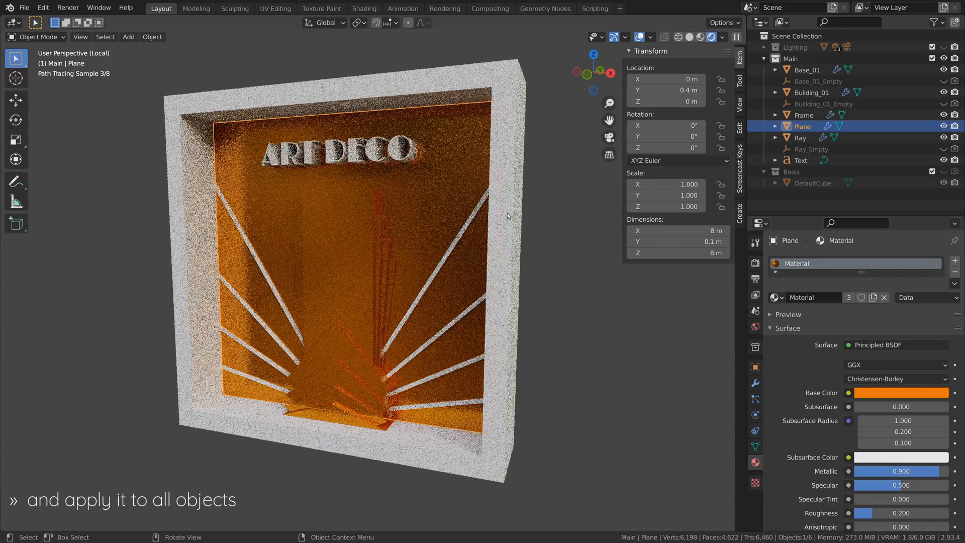
left_click(801, 138)
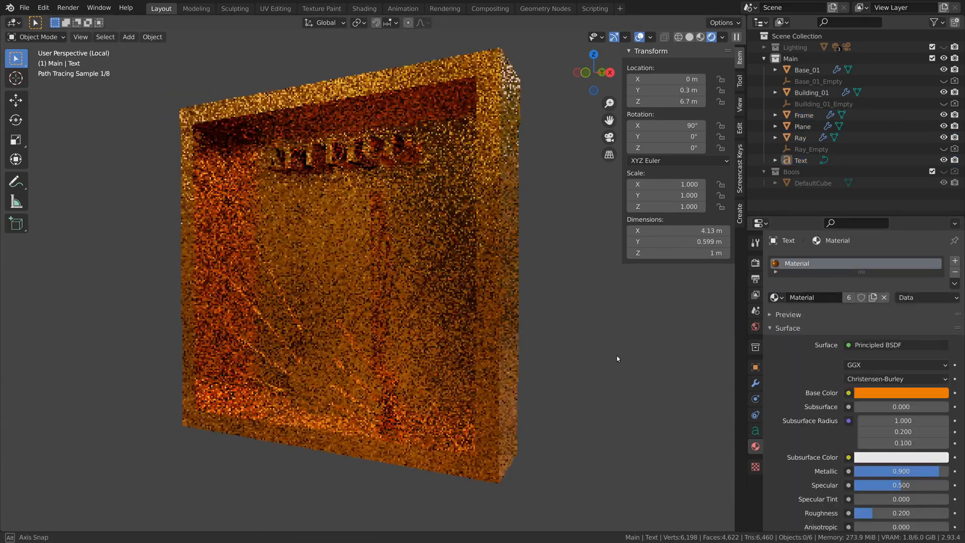
left_click(364, 9)
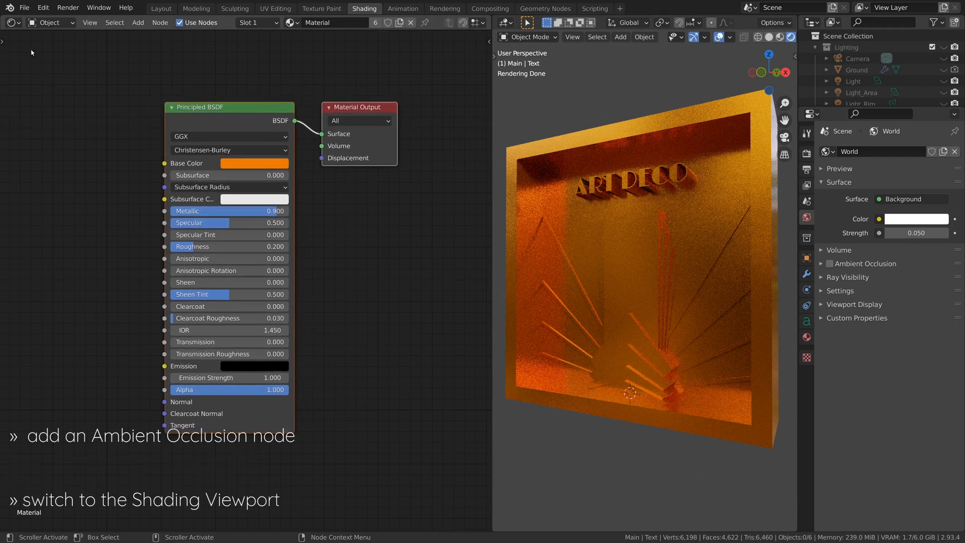
Add an Ambient Occlusion node to the orange material's node tree
left_click(137, 22)
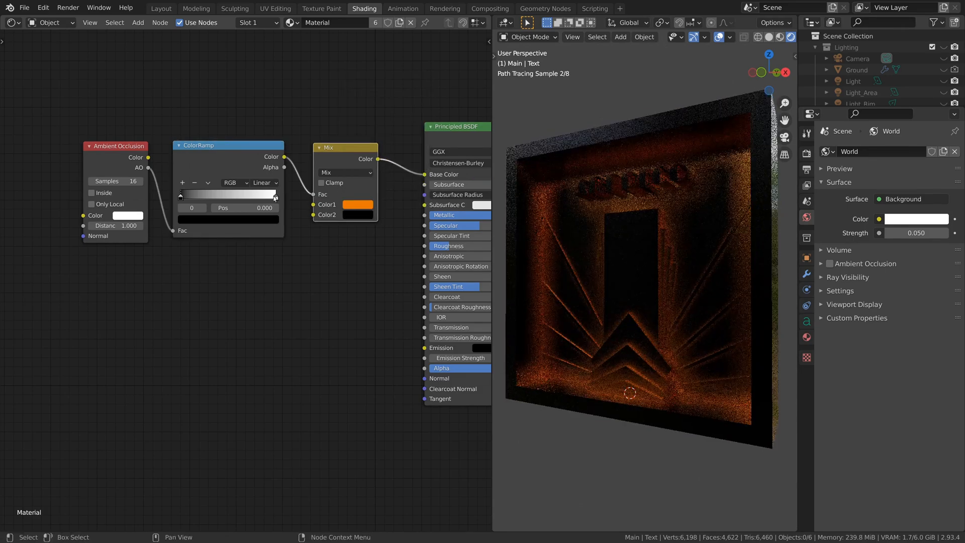
Widen the occlusion ramp falloff and add a Dot Product Vector Math node for edge wear
left_click_drag(180, 195, 268, 195)
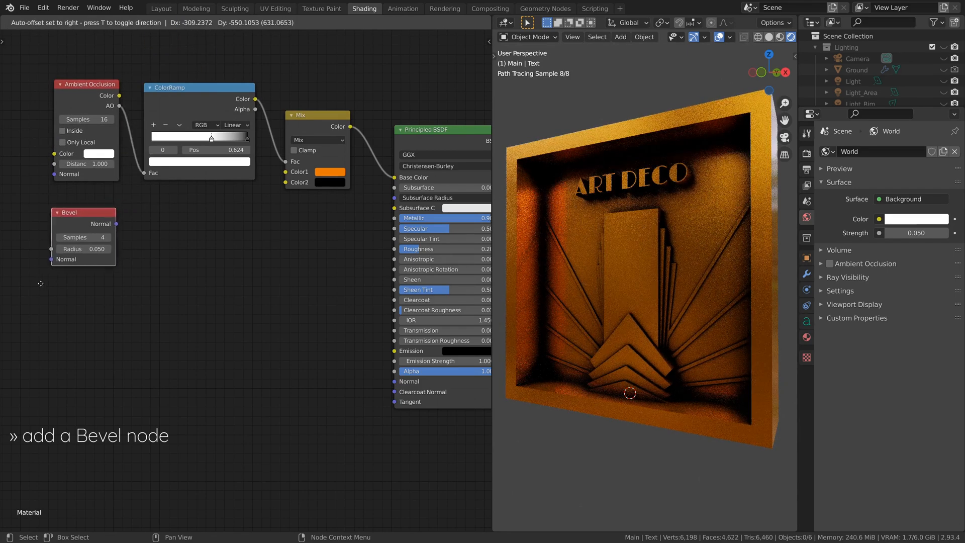
left_click(137, 22)
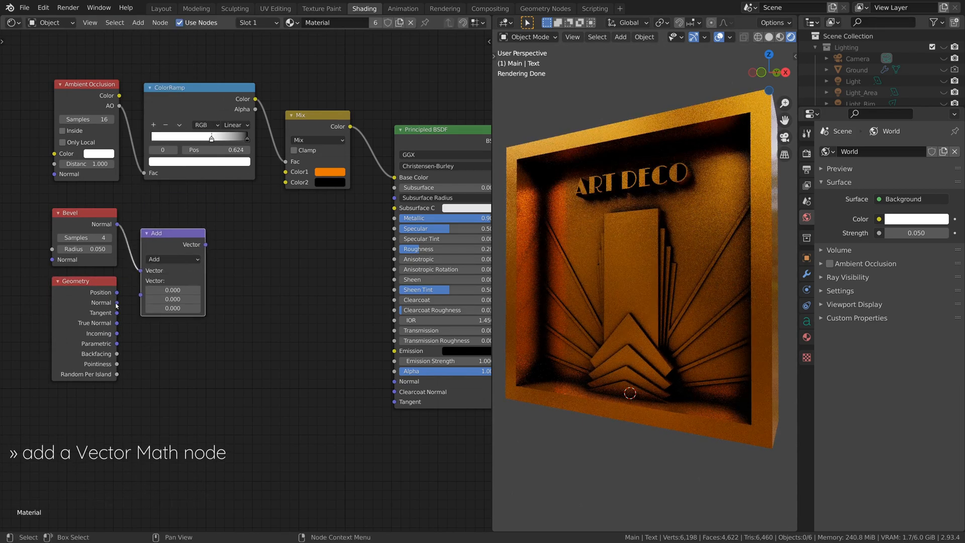
left_click(173, 259)
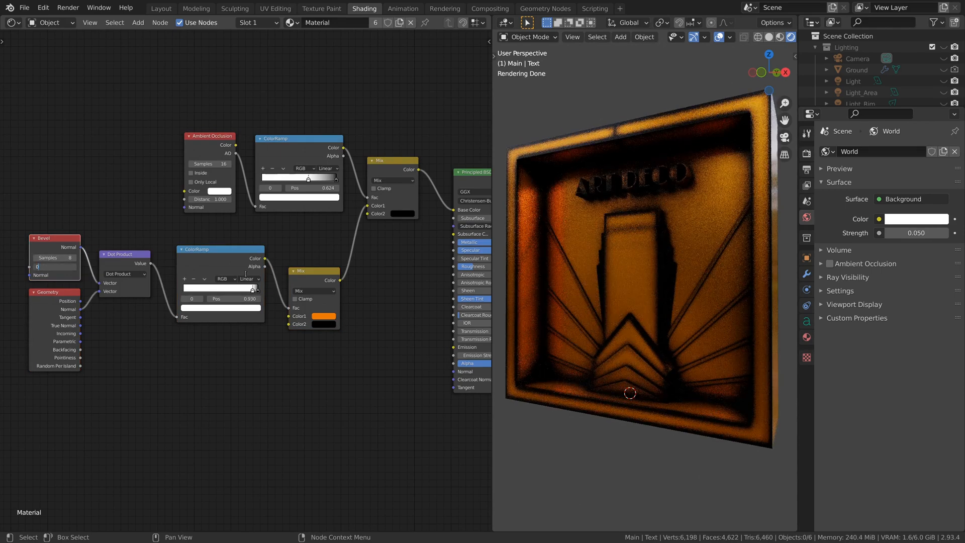
left_click(323, 316)
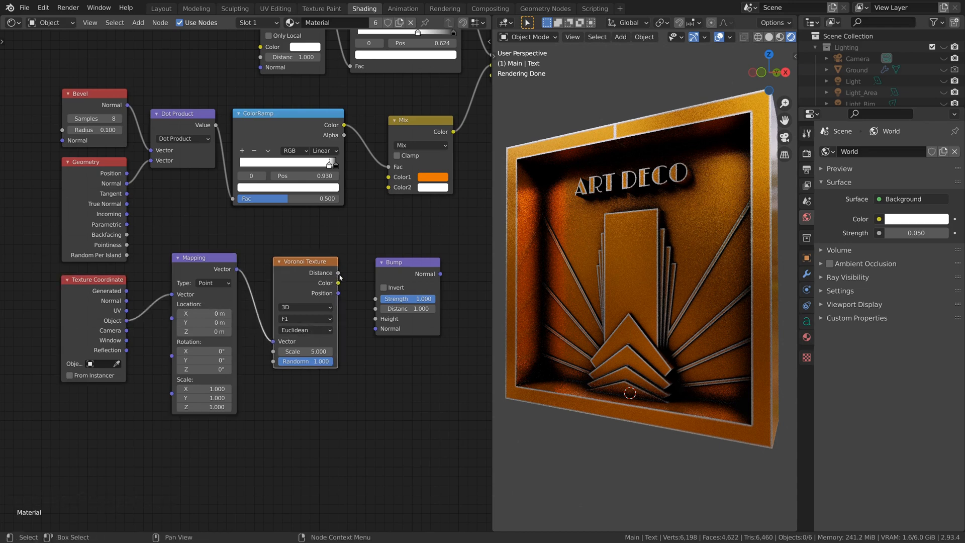
Connect the Voronoi texture's distance output into the Bump node
left_click(305, 319)
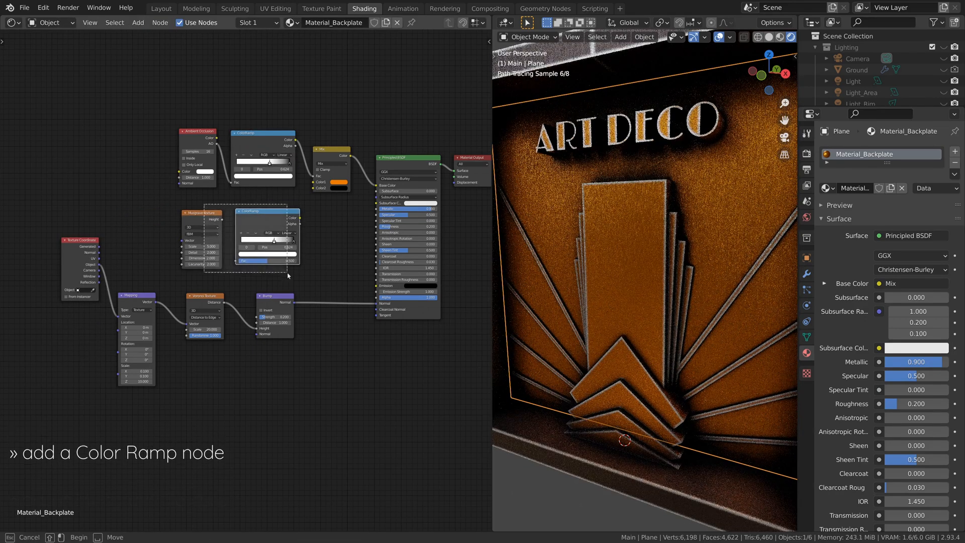
Place a new ColorRamp node in the backplate material's node tree
left_click(293, 210)
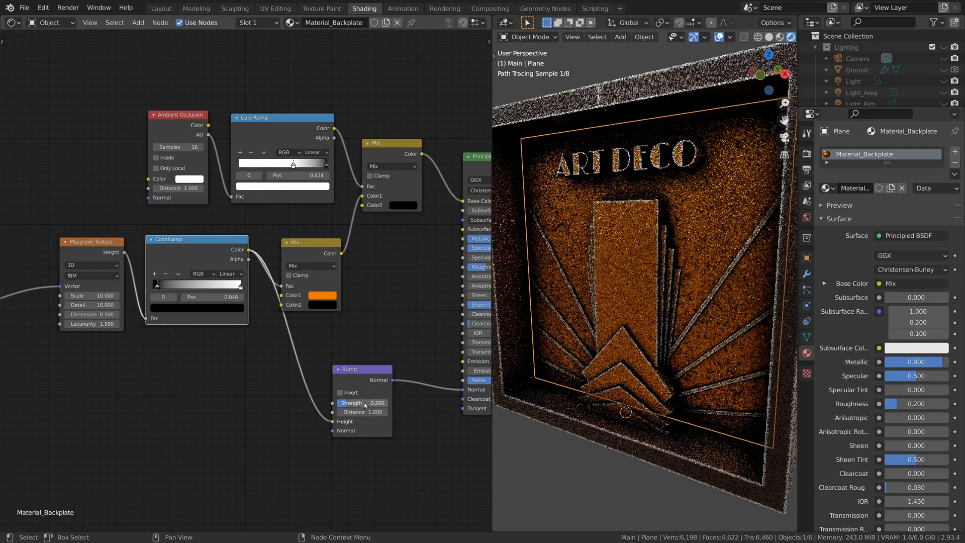
left_click(444, 8)
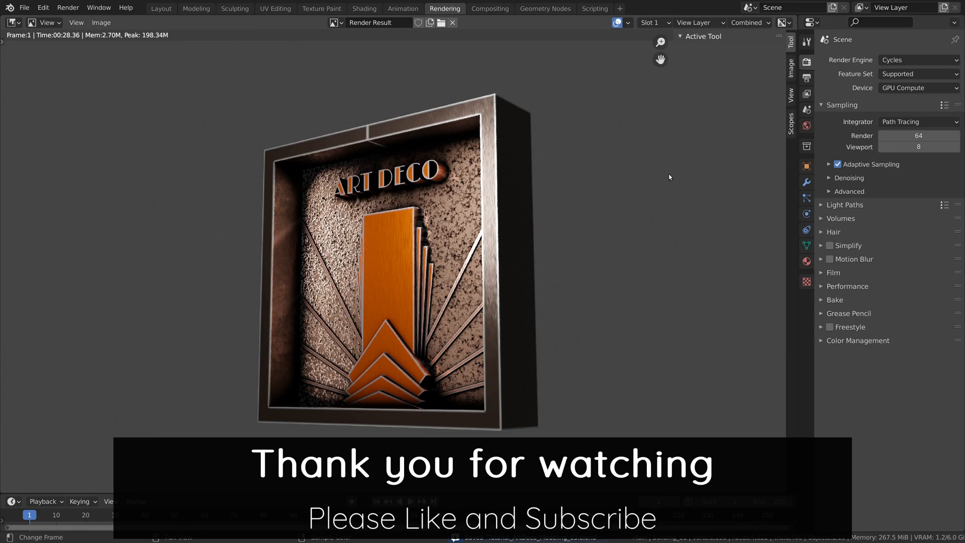
mouse_move(903, 503)
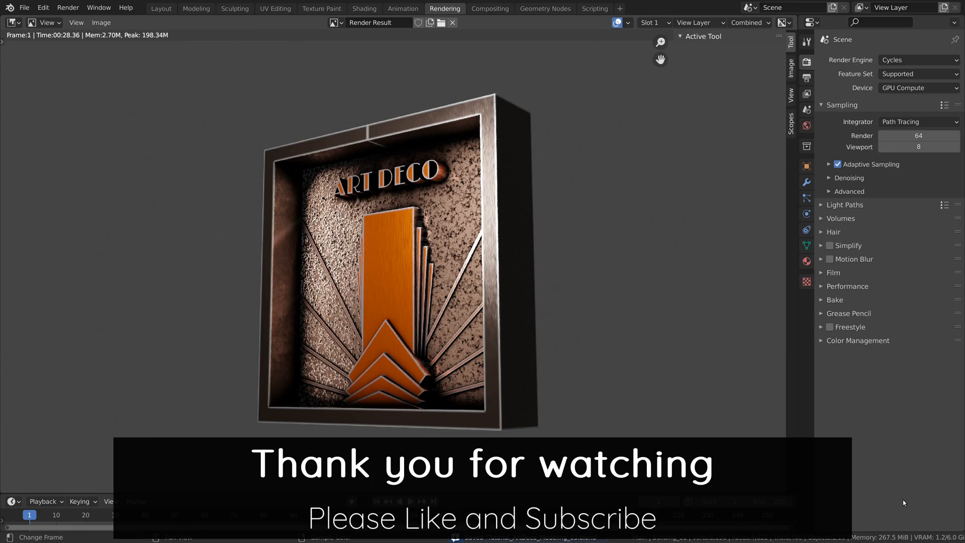